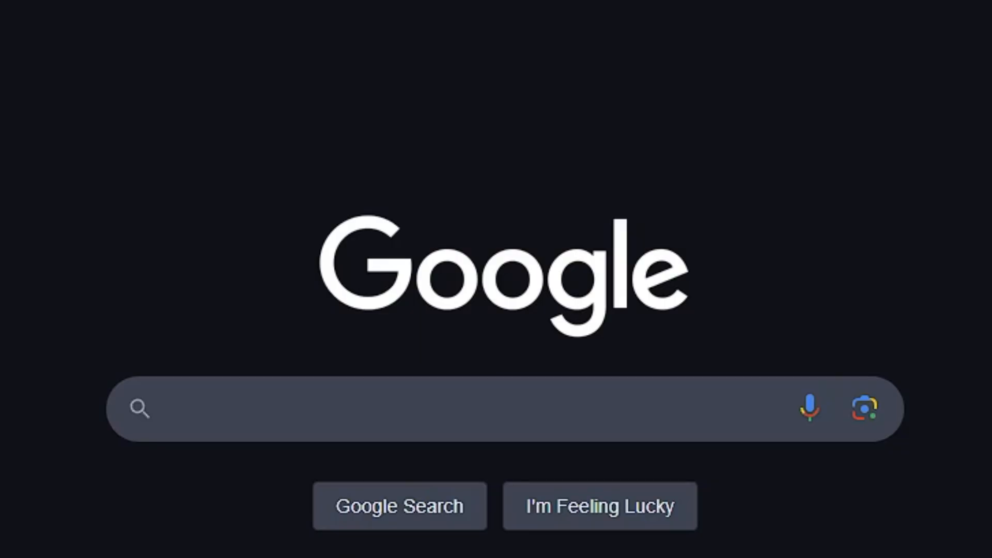
Search Google for "what is tetris" and open the Tetris Wikipedia result.
type("what is tetris")
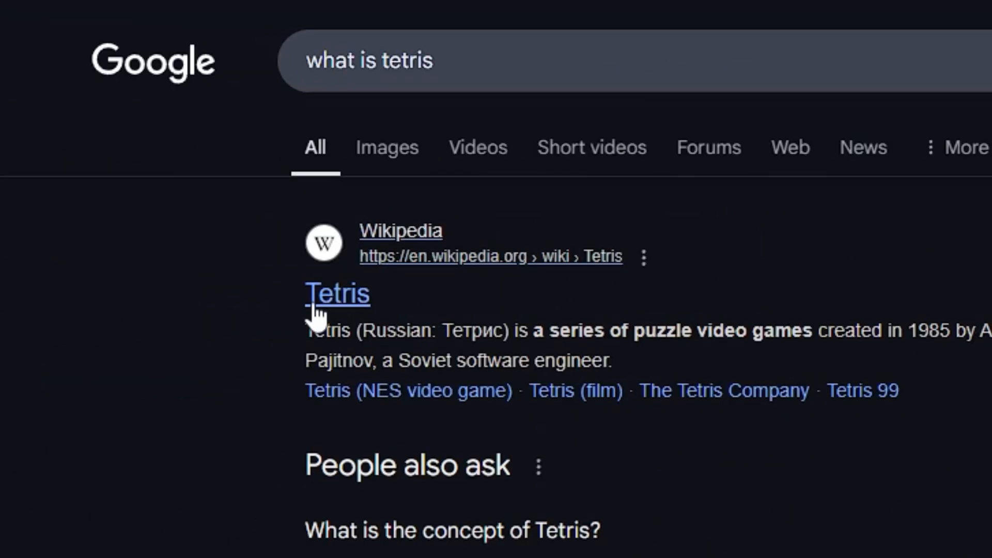
left_click(337, 293)
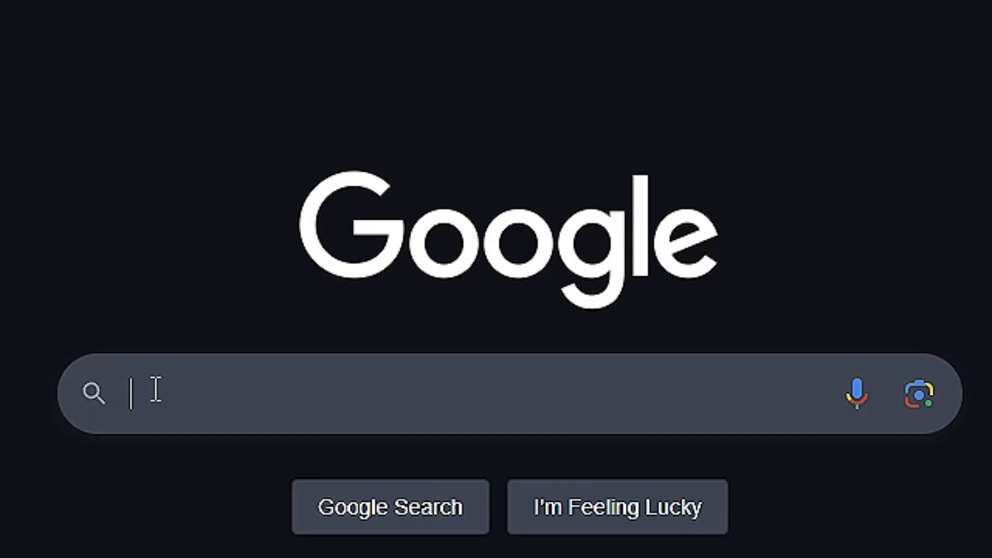
Search Google for "how to draw on canvas javascript please help m".
type("how to draw on canvas javascript please help m")
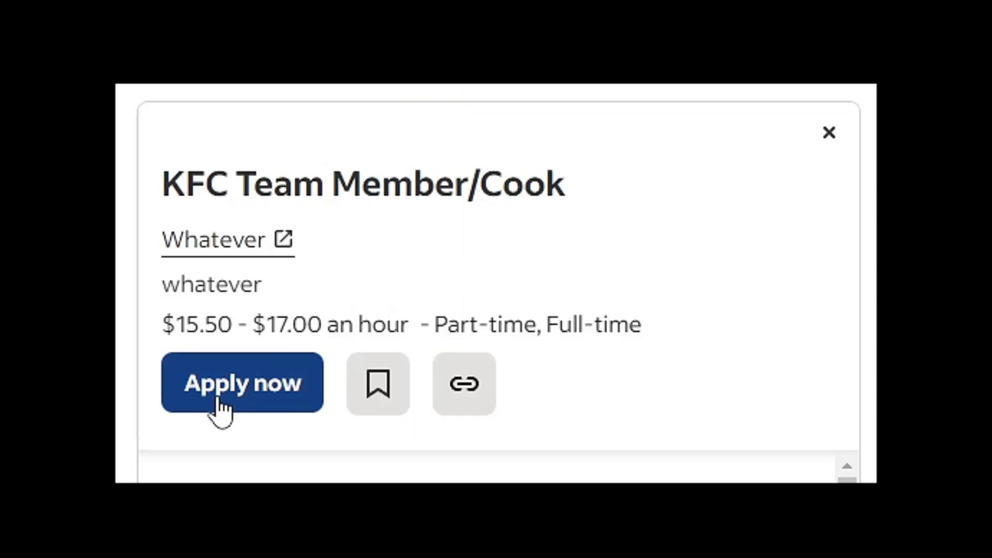
Apply for the KFC Team Member/Cook job via the Apply now button.
left_click(242, 383)
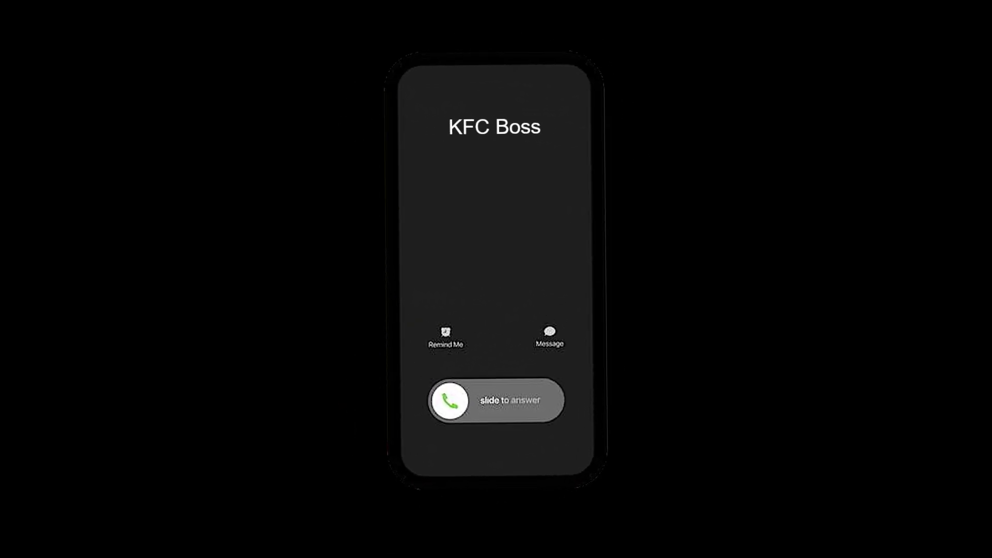